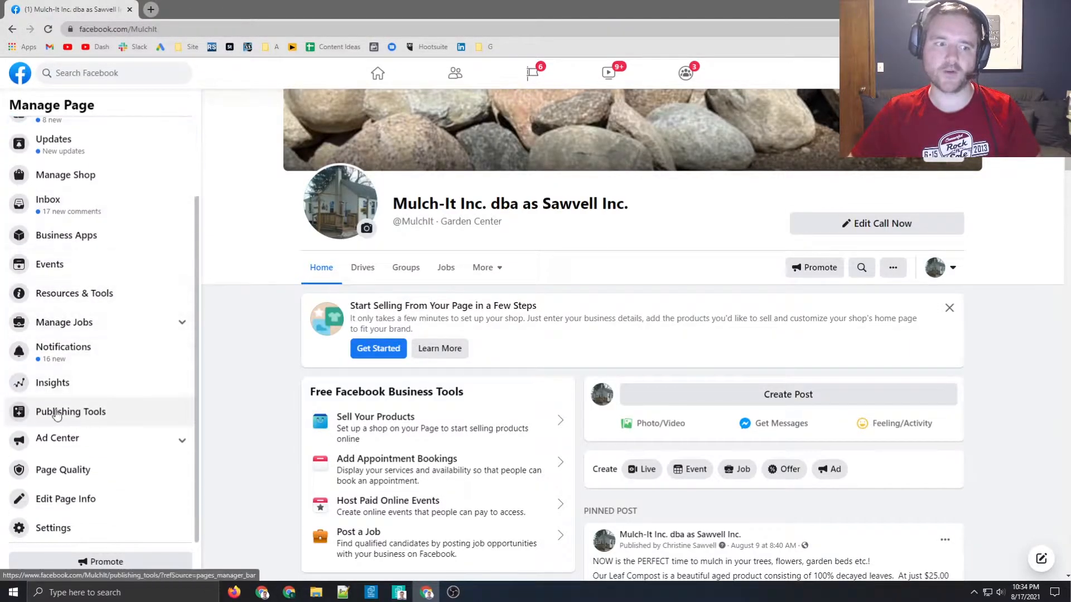
pyautogui.moveTo(81, 416)
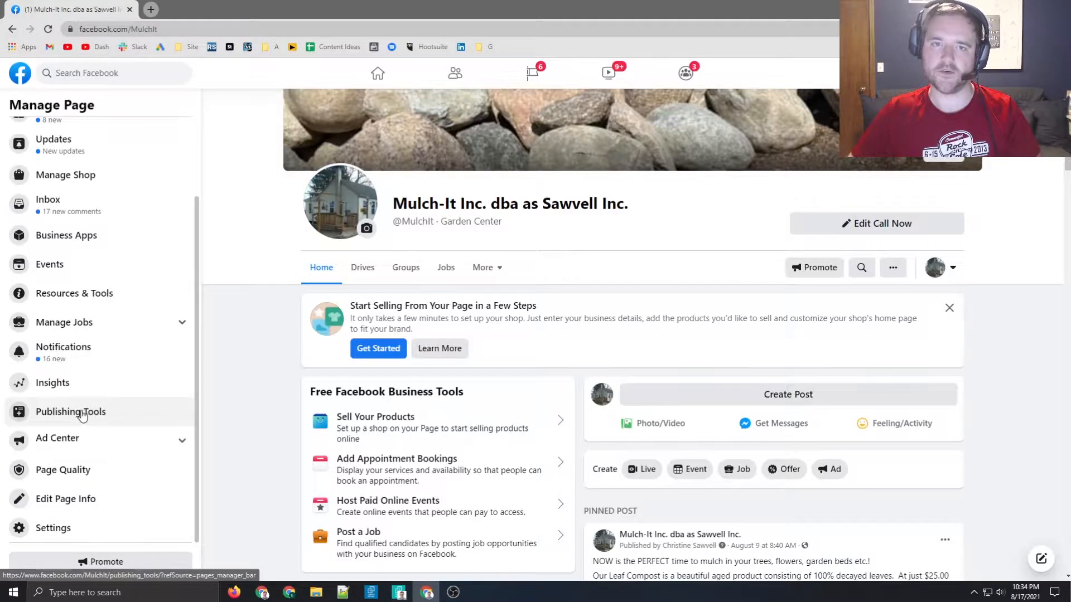
# Step: Go to Publishing Tools and show the page's empty Lead Ads Forms Library
pyautogui.click(69, 411)
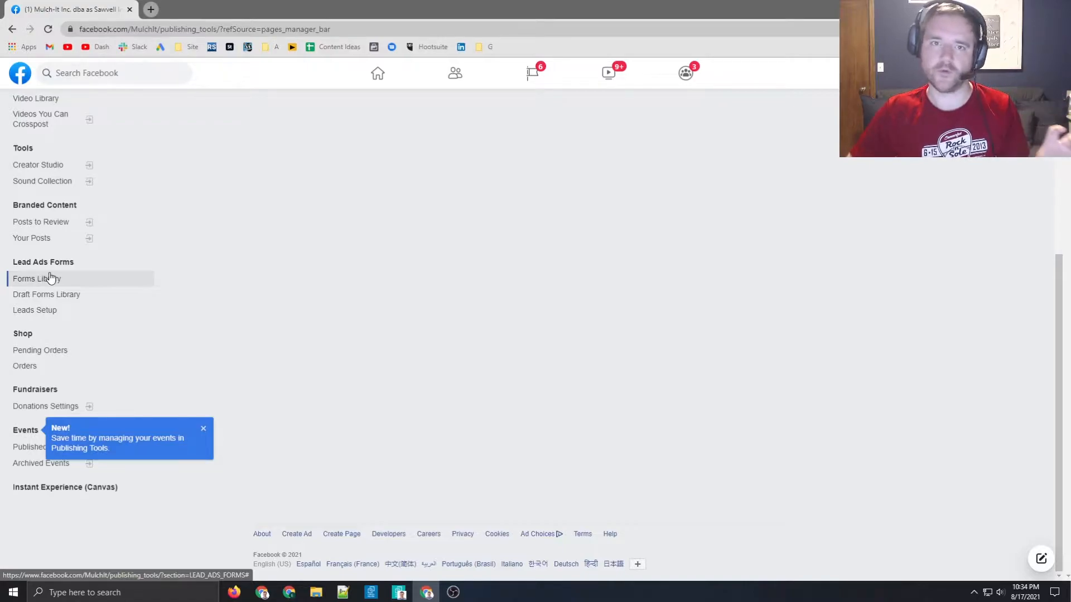
pyautogui.click(37, 278)
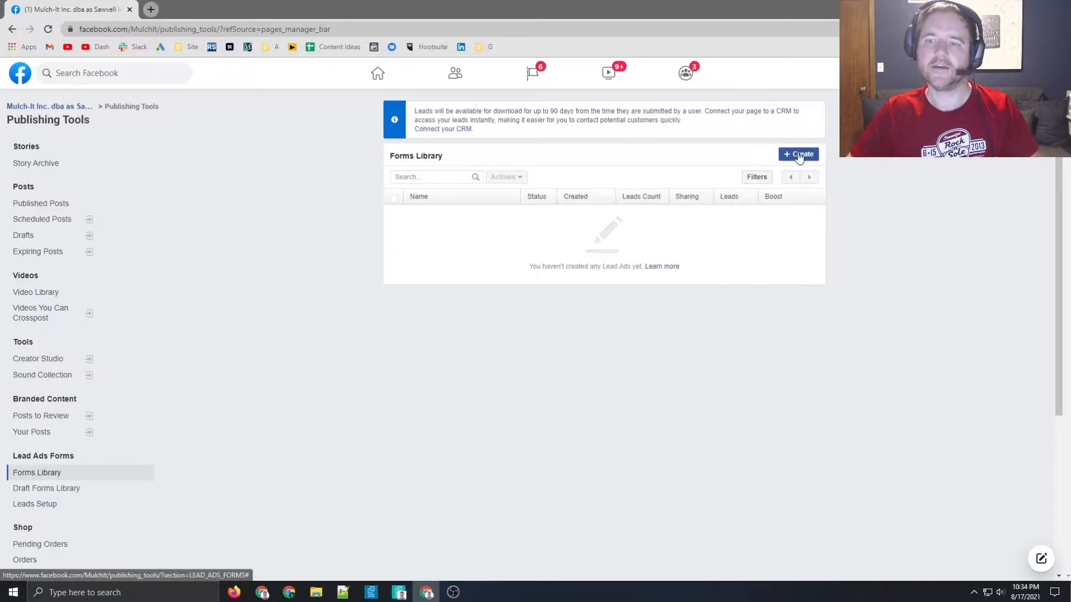
# Step: Create a new lead form from scratch, bringing up the untitled form editor
pyautogui.click(799, 154)
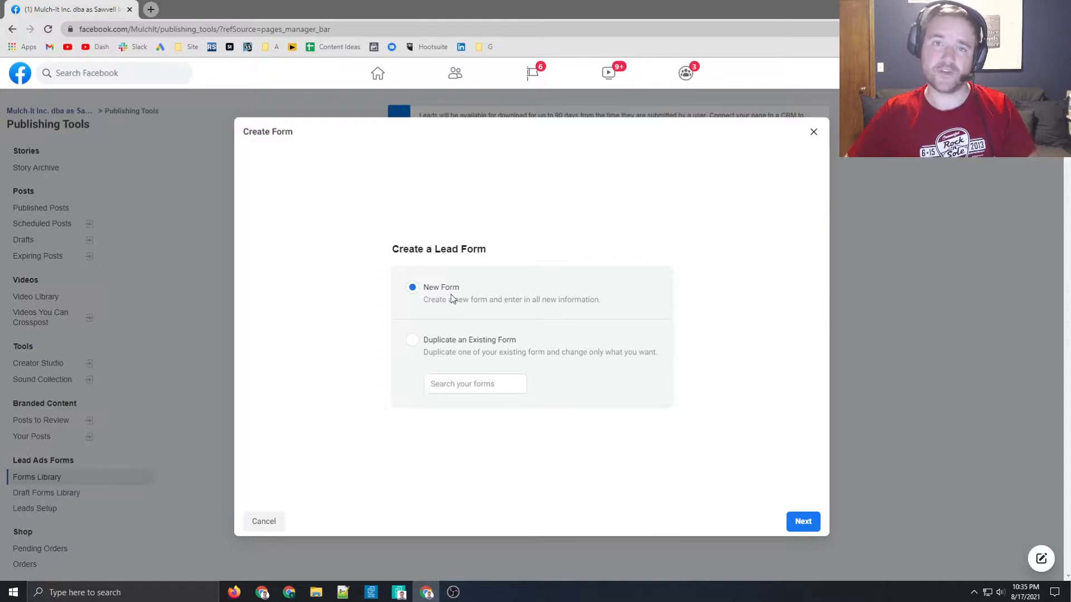
pyautogui.moveTo(431, 286)
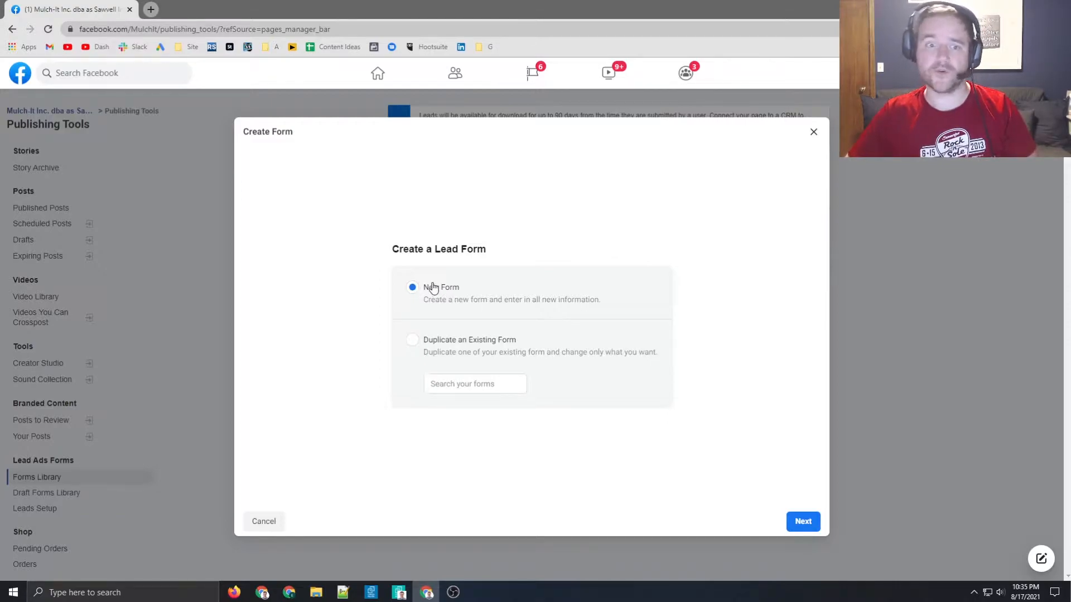
pyautogui.click(802, 521)
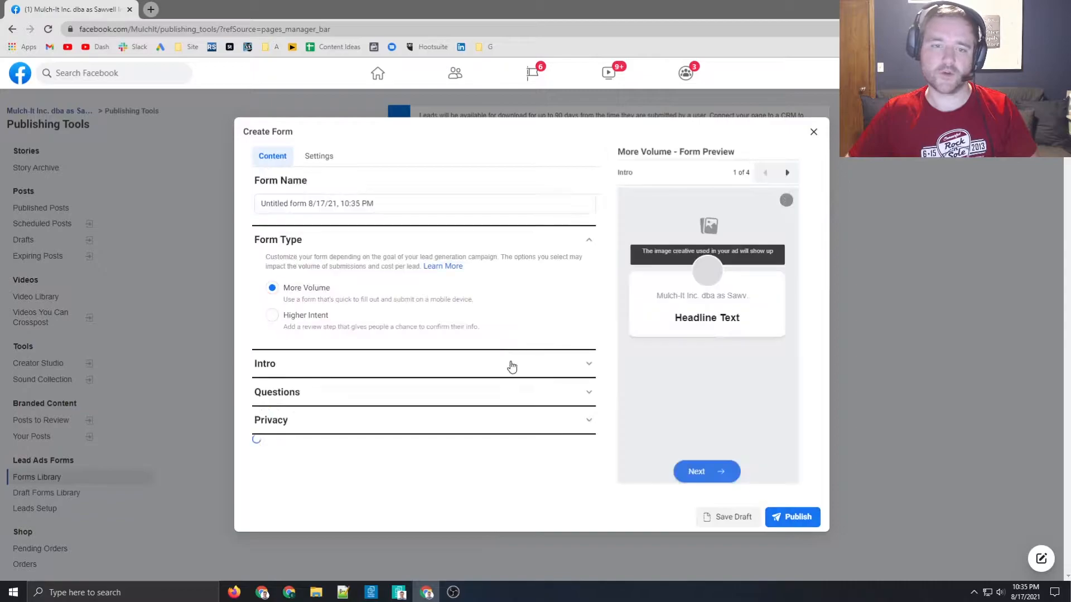
# Step: Name the form 'Dummy Form 1' and keep the More Volume form type
pyautogui.click(424, 203)
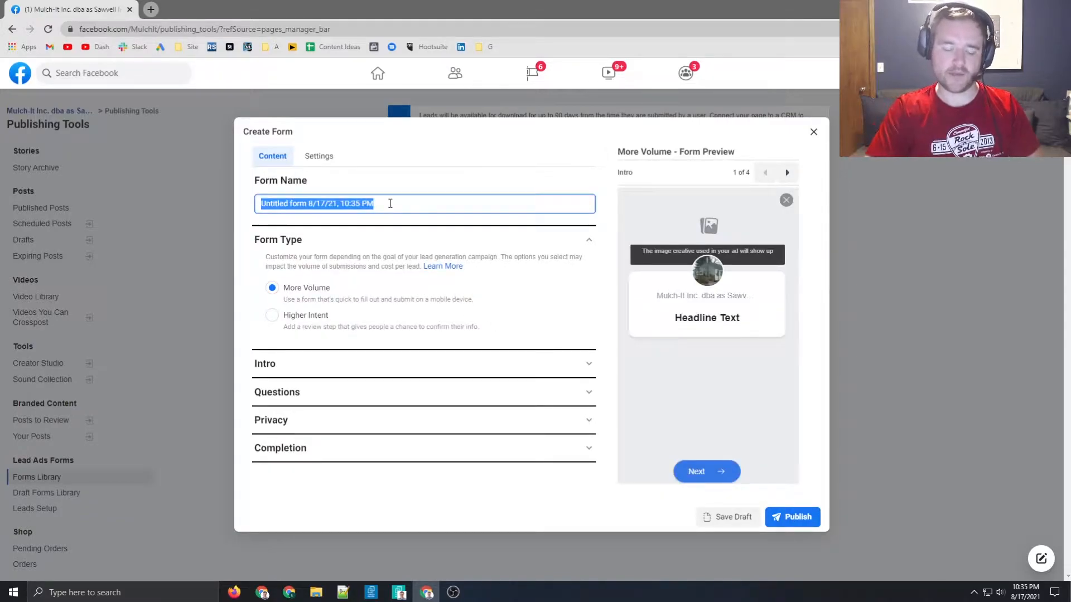
pyautogui.write('Dummy')
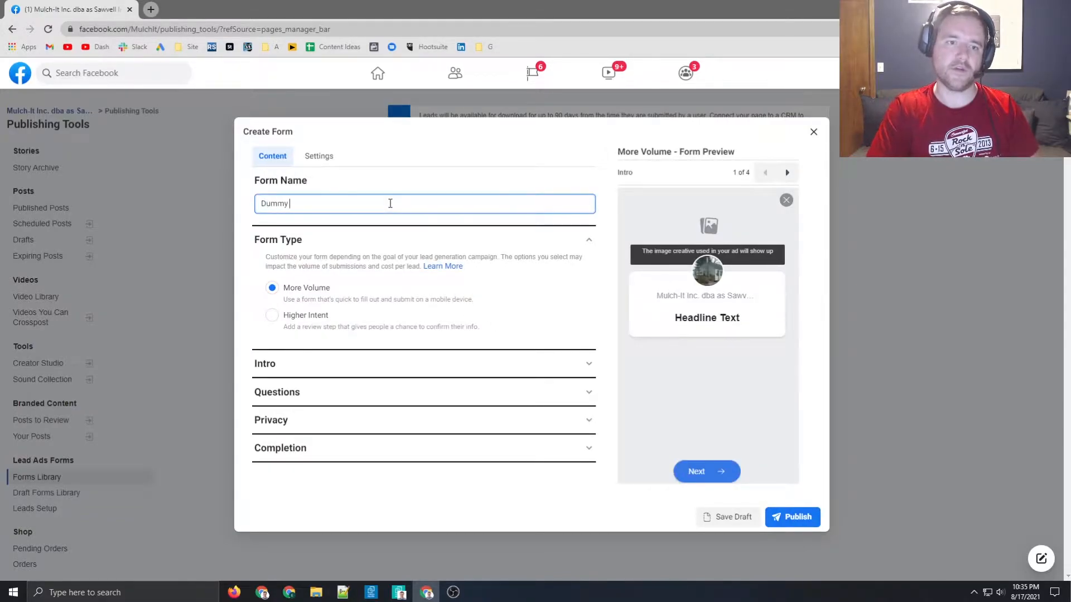
pyautogui.write('Form 1')
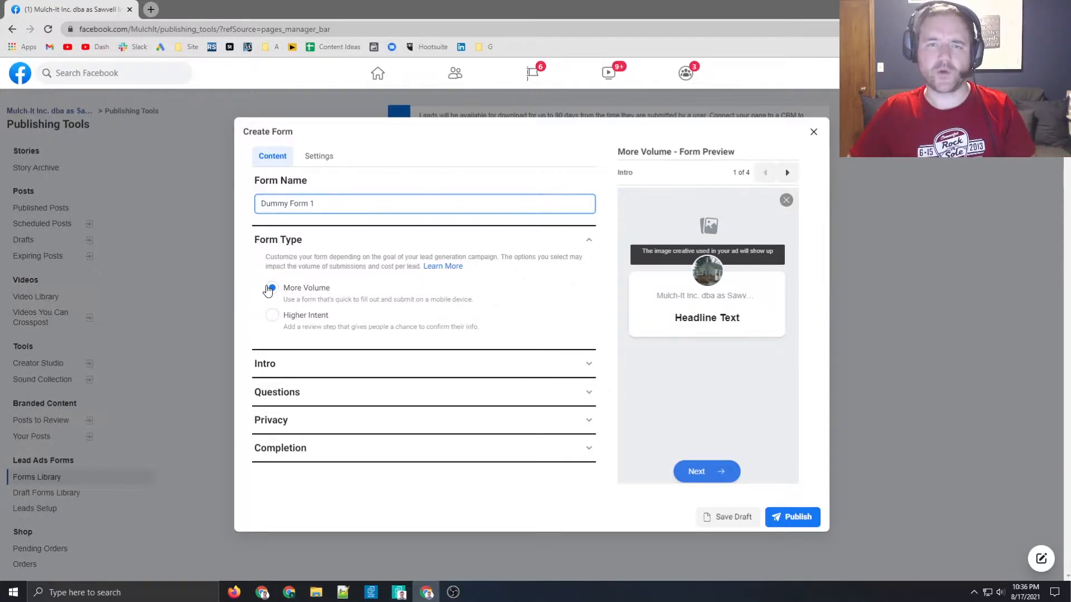
pyautogui.click(272, 288)
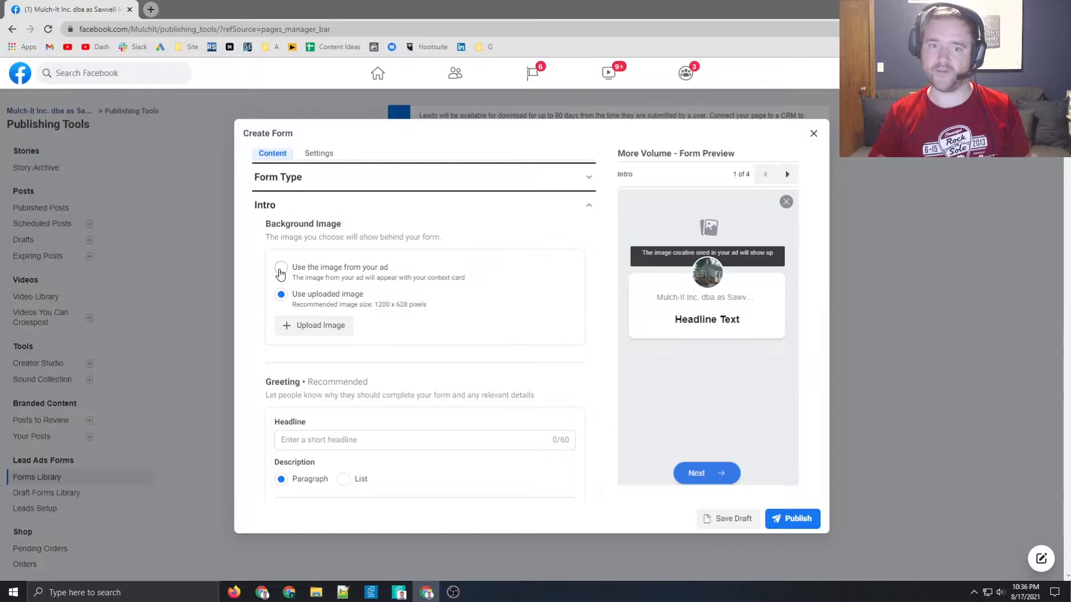
# Step: Use the ad's image and set the headline 'Download Our Free Whitepaper on the Best Mulch'
pyautogui.click(279, 267)
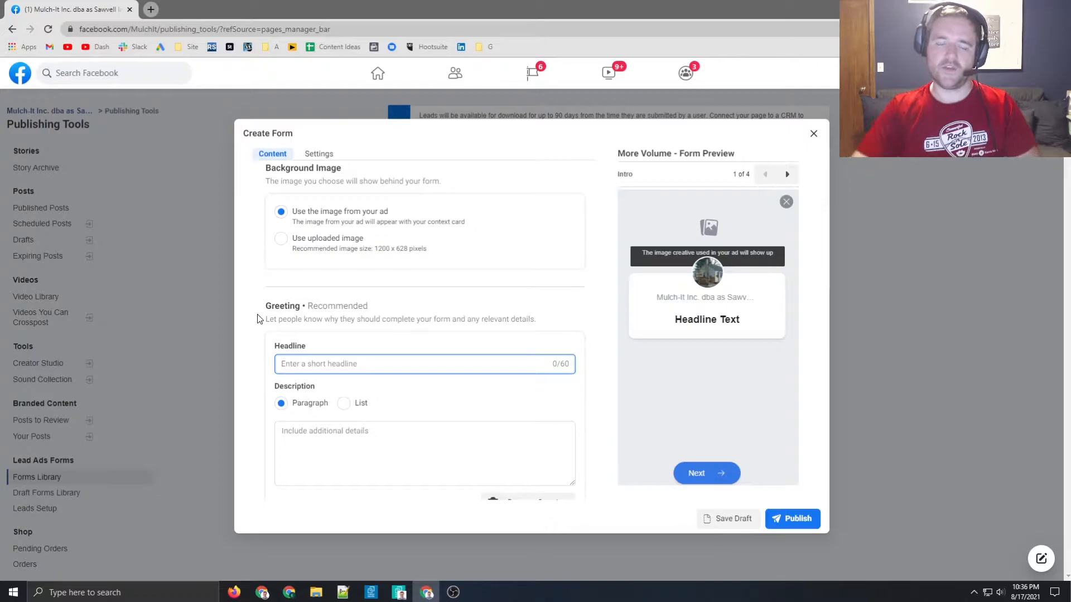
pyautogui.write('Download Our Free h')
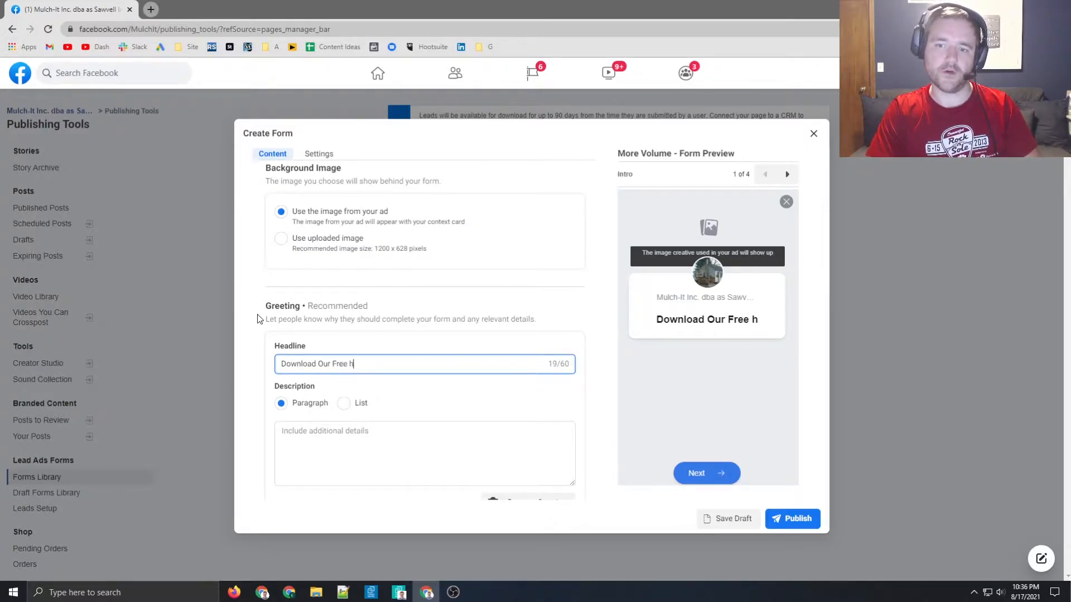
pyautogui.write('Whitepaper on the B')
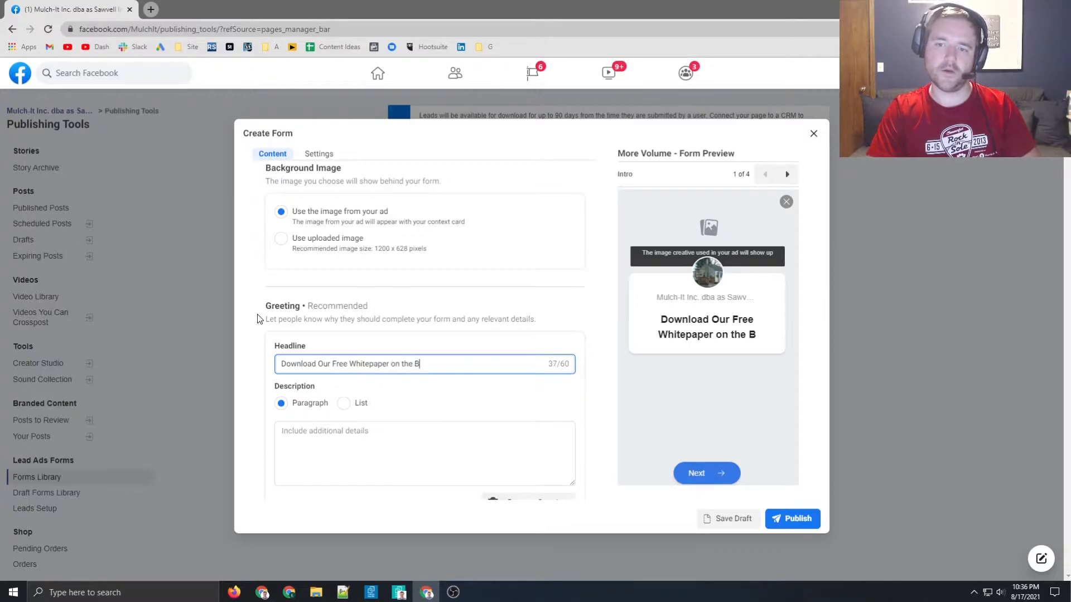
pyautogui.write('est Mulch')
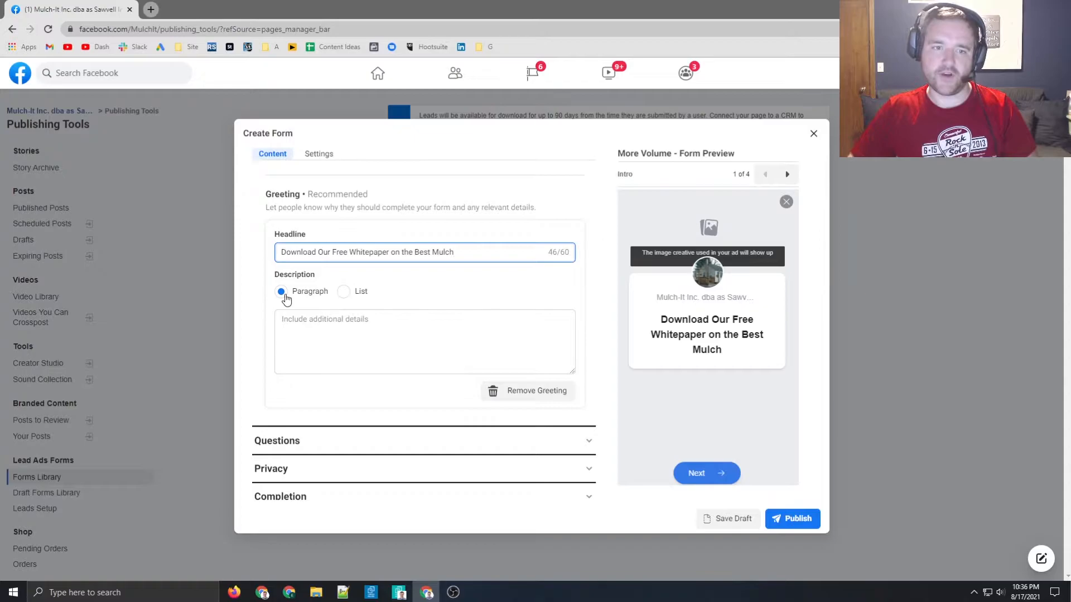
# Step: Try a list layout, then write a paragraph description about why our mulch leads the industry
pyautogui.click(343, 291)
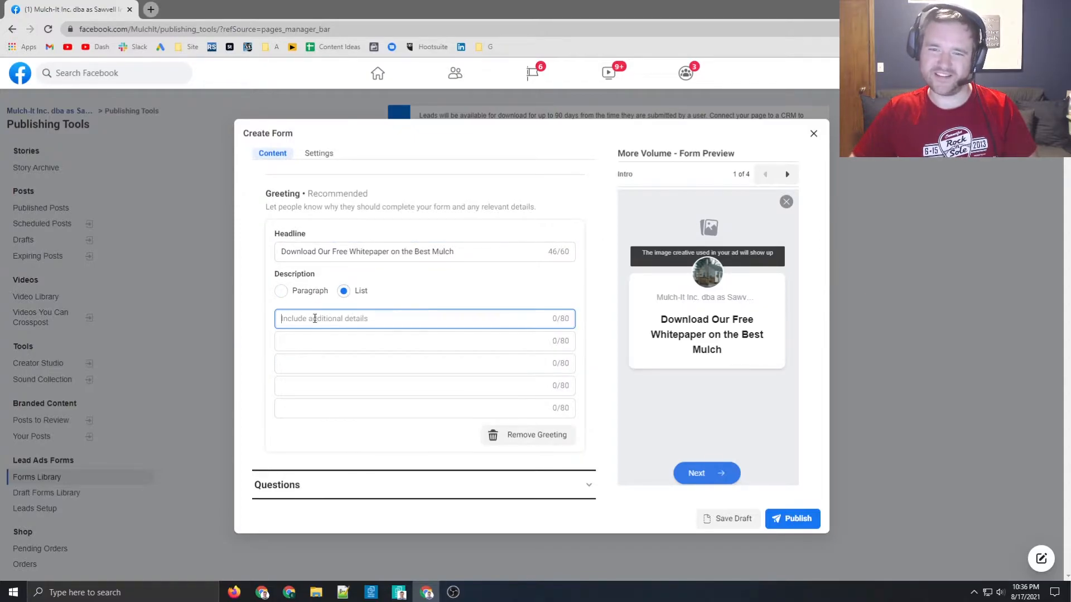
pyautogui.write('abc')
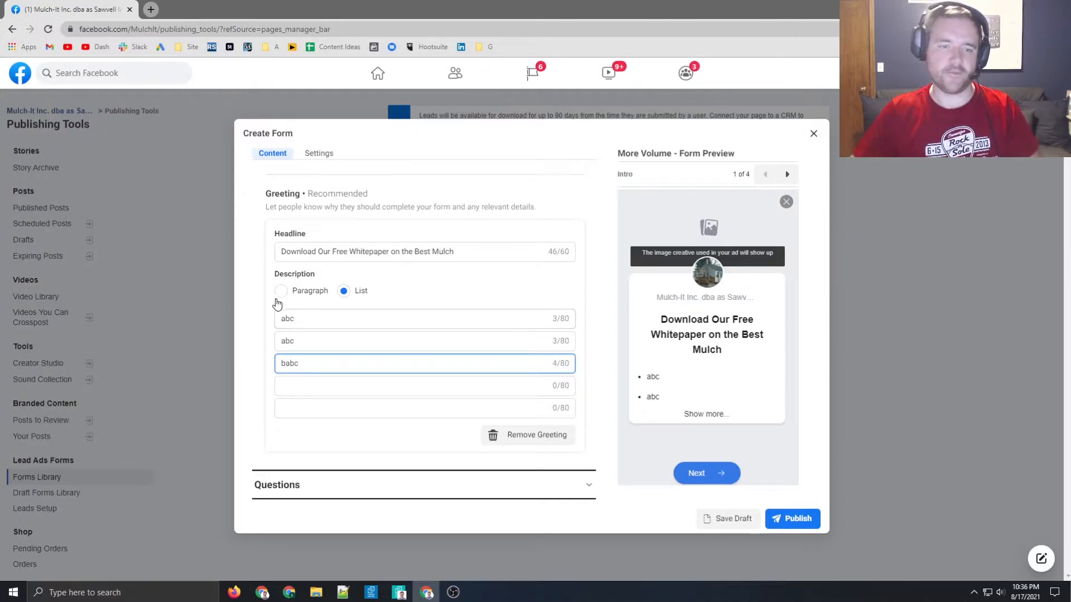
pyautogui.click(281, 291)
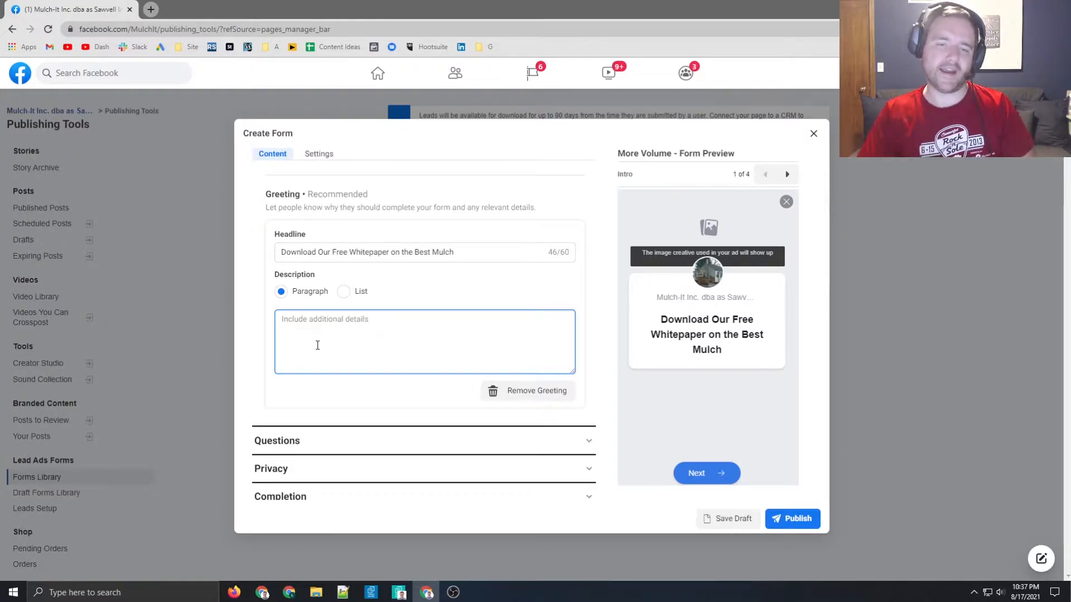
pyautogui.write('Learn why our Mulch is considered the leading in the industry and claim the free offer today!')
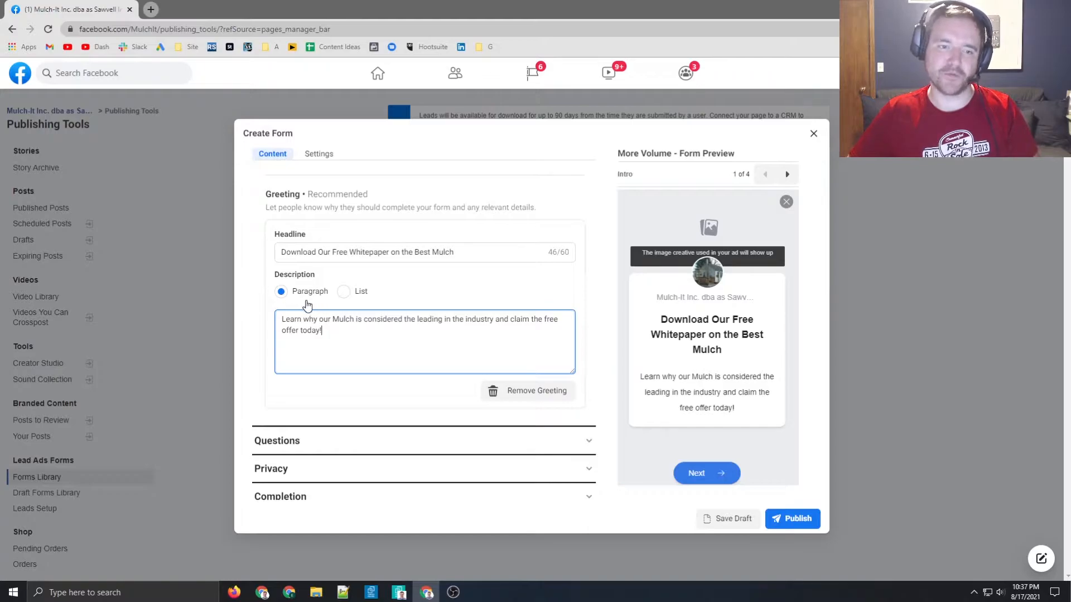
pyautogui.moveTo(688, 340)
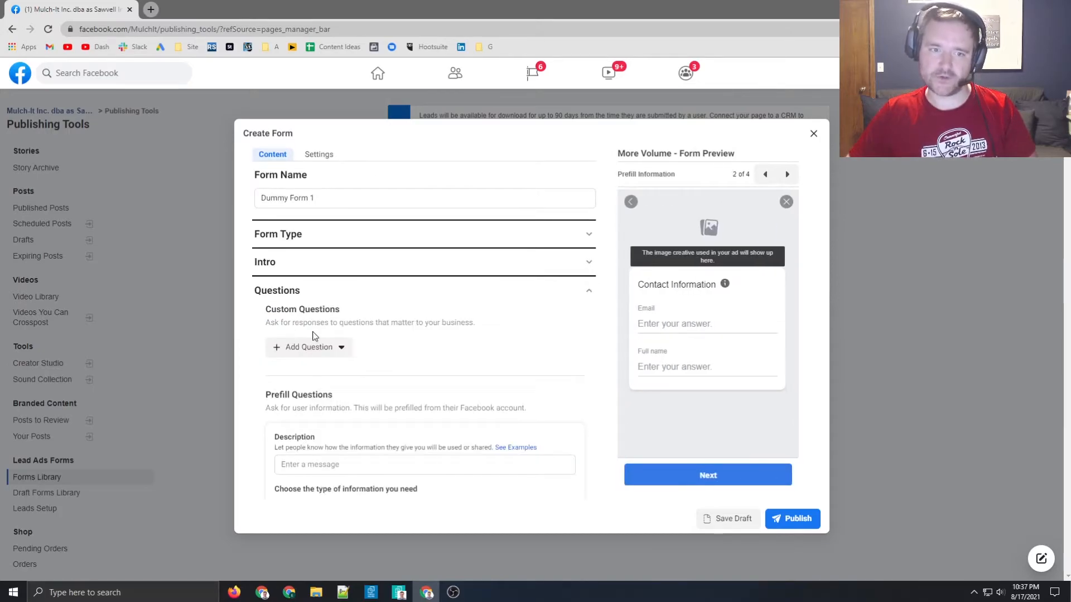
pyautogui.click(308, 347)
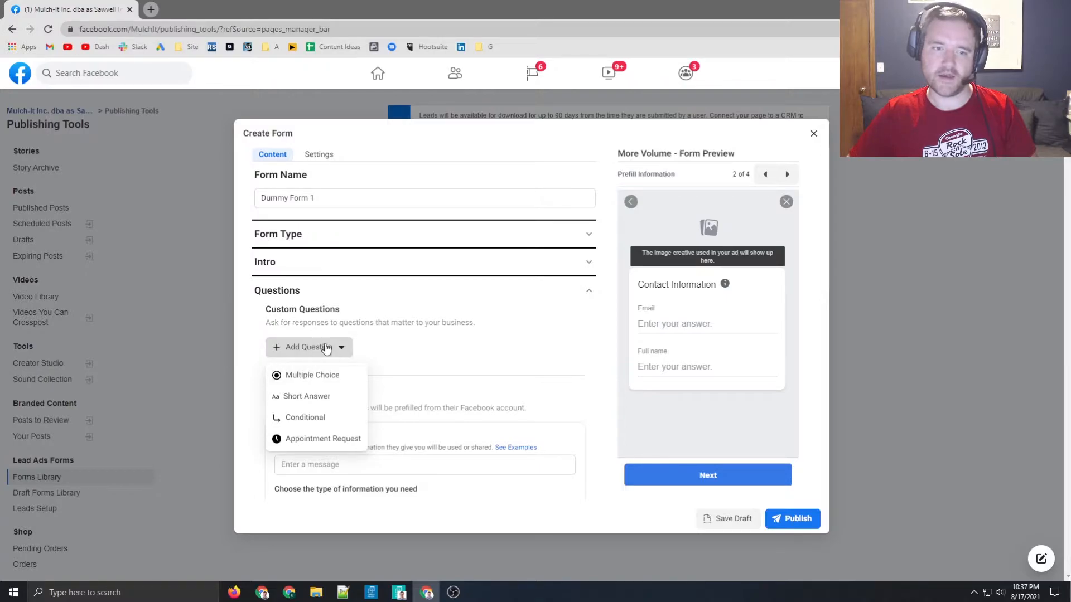
pyautogui.moveTo(323, 439)
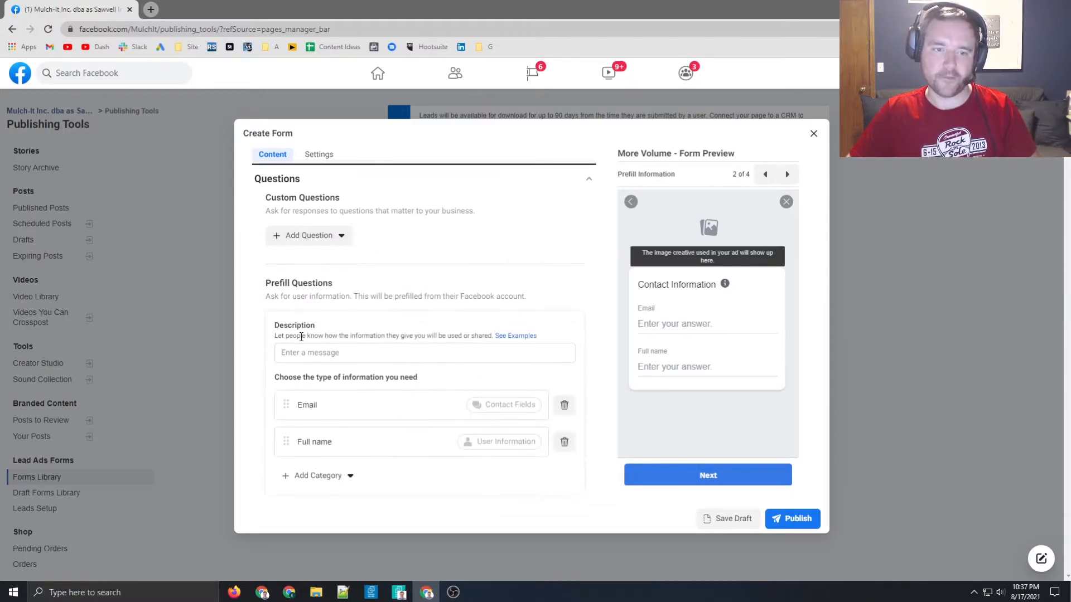
pyautogui.click(588, 178)
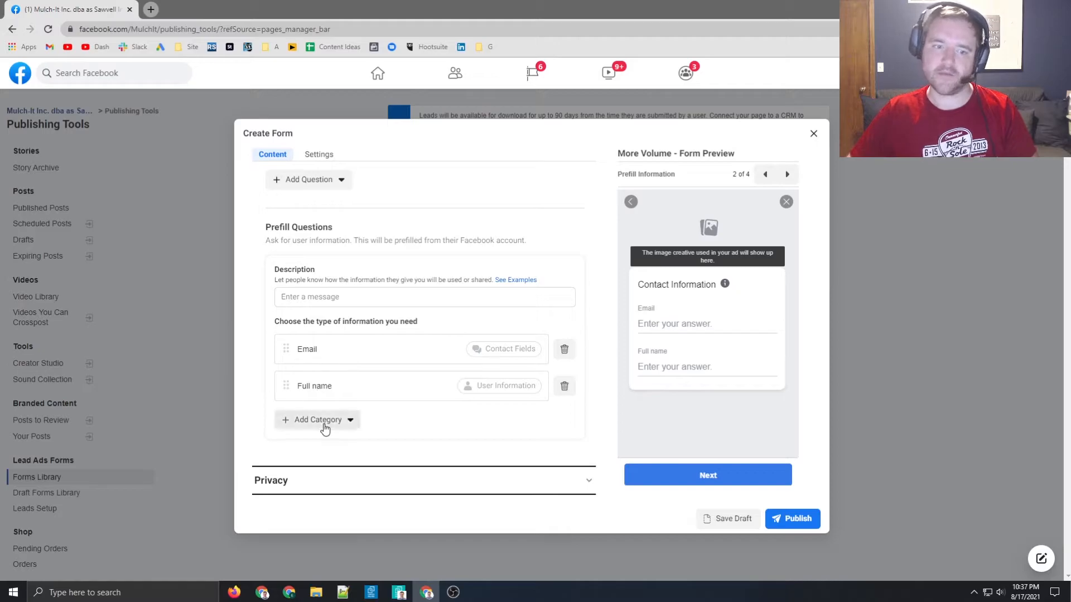
pyautogui.click(317, 419)
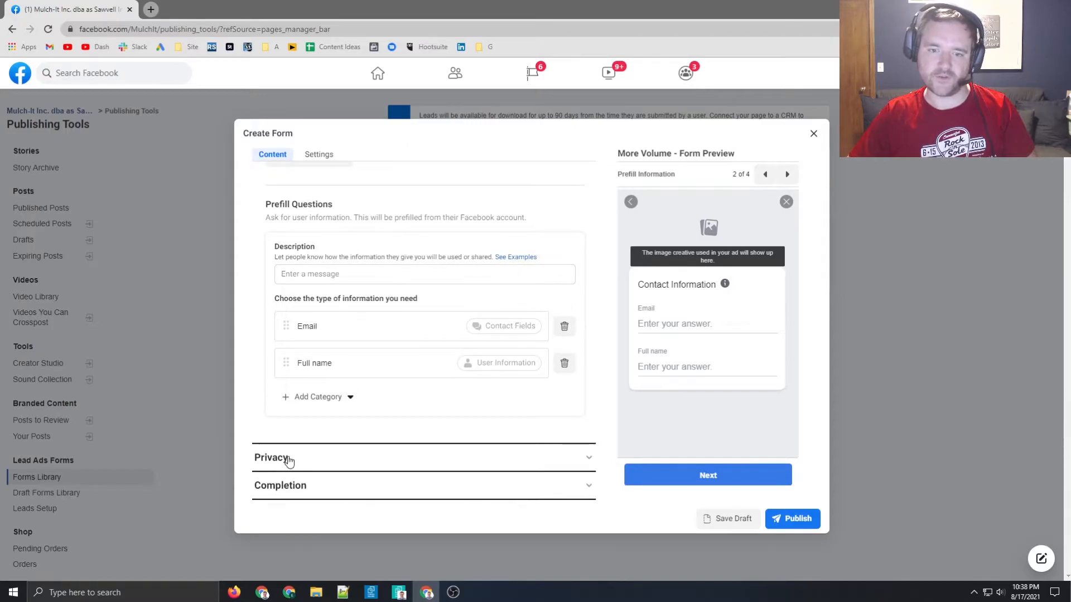
# Step: Review the Privacy and Completion sections, then go back to Questions
pyautogui.click(272, 458)
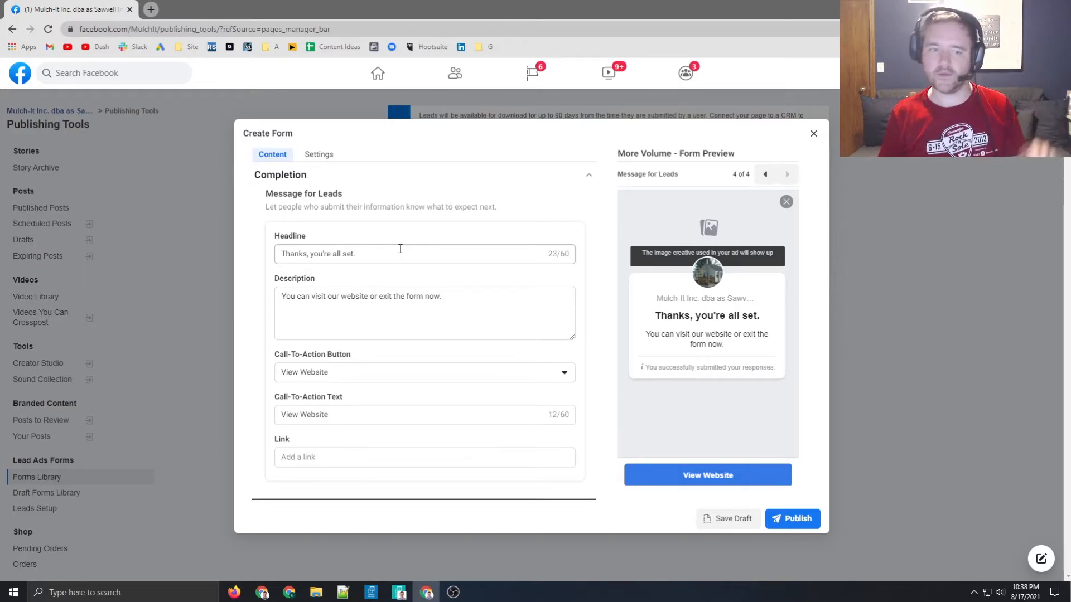
pyautogui.click(424, 372)
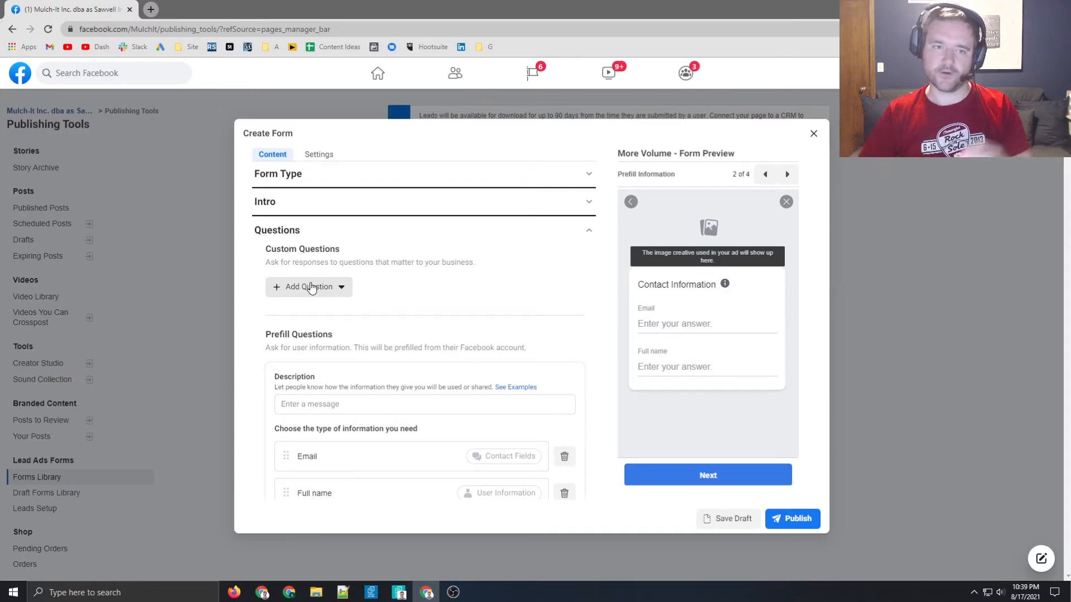
# Step: Add a multiple-choice question 'What is your favorite kind of mulch?'
pyautogui.click(307, 286)
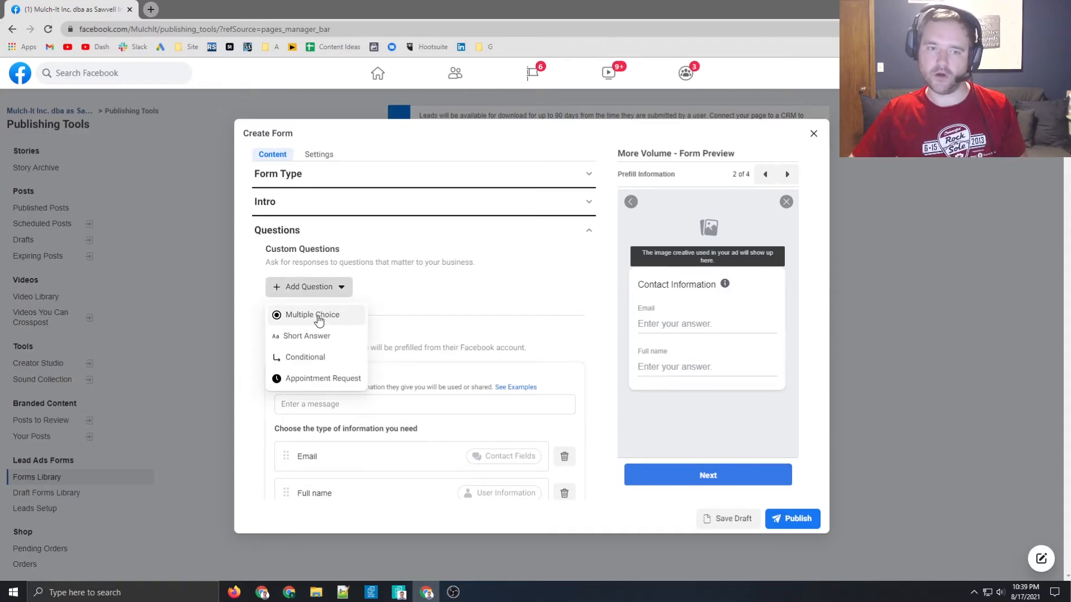
pyautogui.click(313, 314)
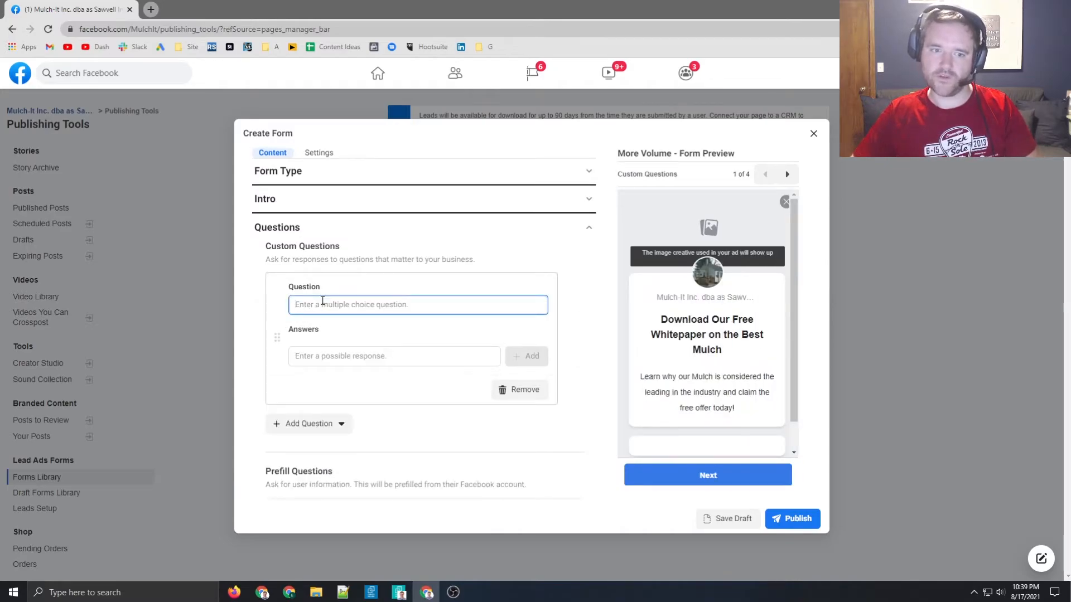
pyautogui.write('What is y')
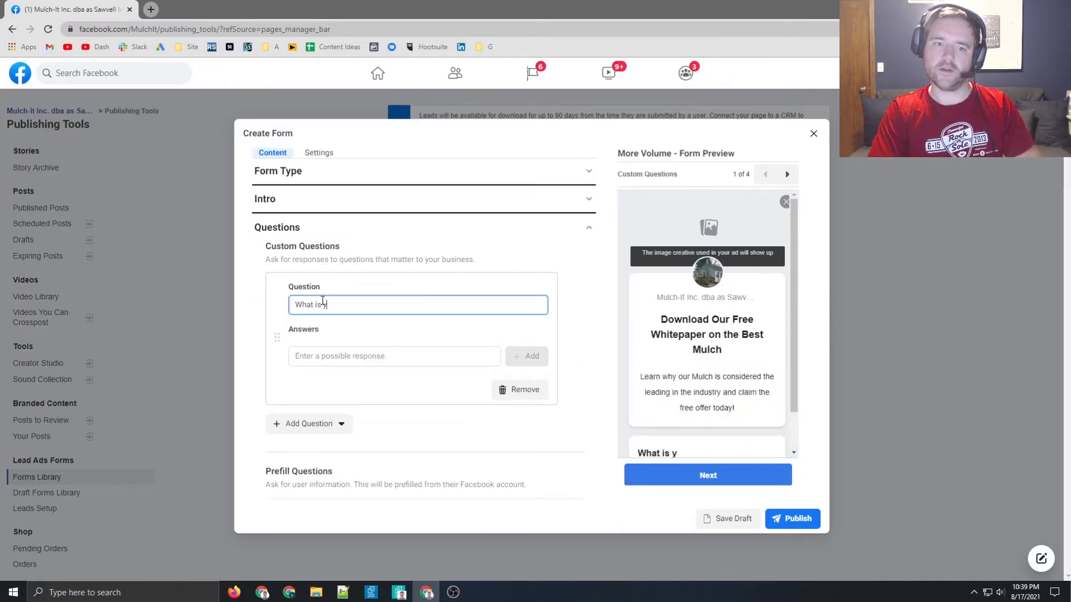
pyautogui.write('our favorite kind of mulch?')
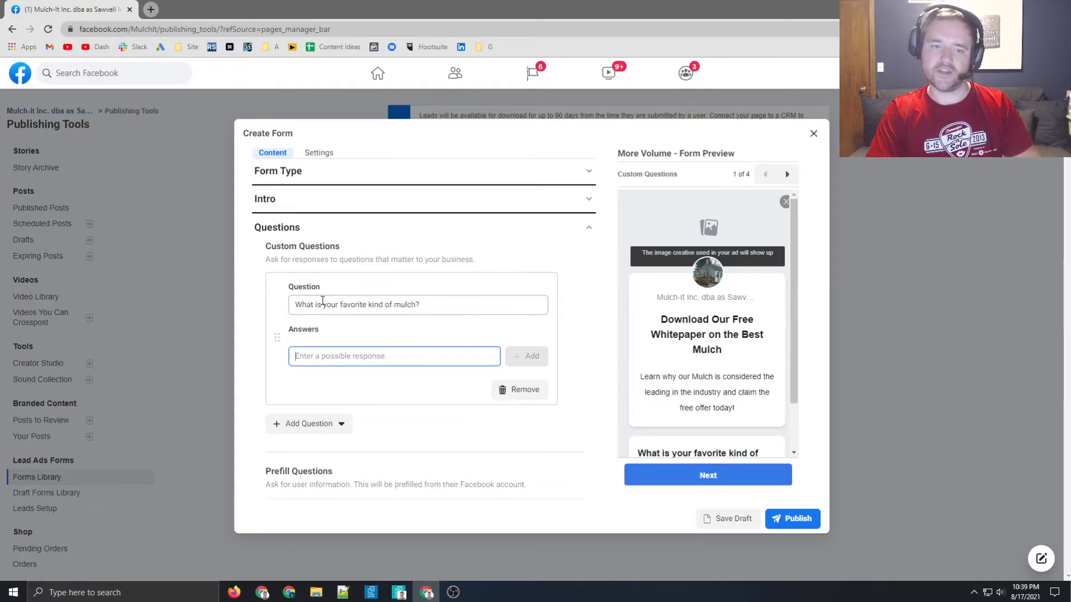
# Step: Give the question the answers Dark Brown, Red Mulch and Blue Mulch
pyautogui.write('Dark Brown')
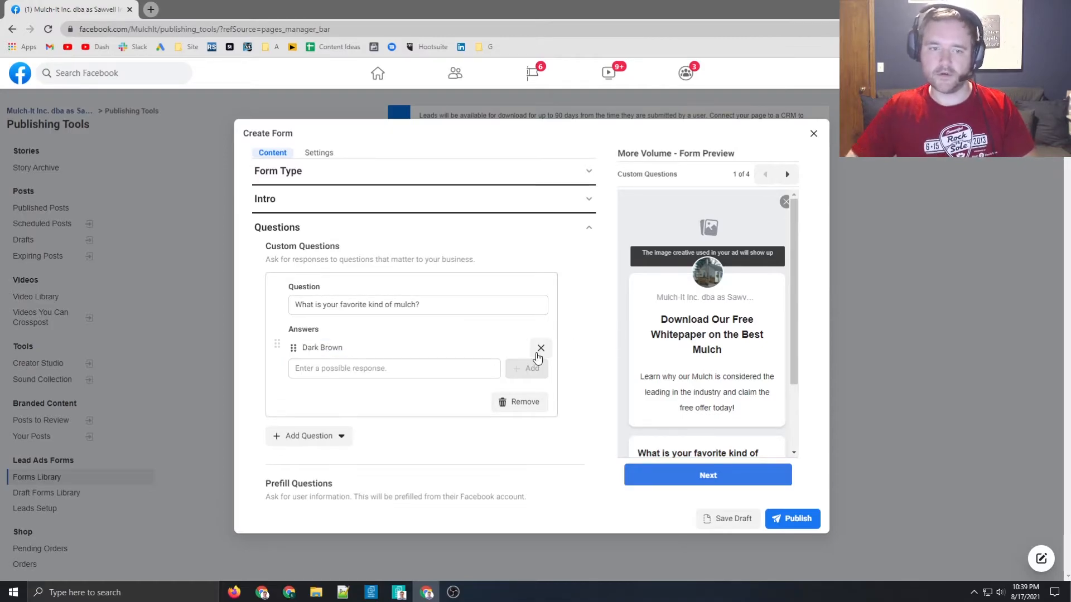
pyautogui.write('Red M')
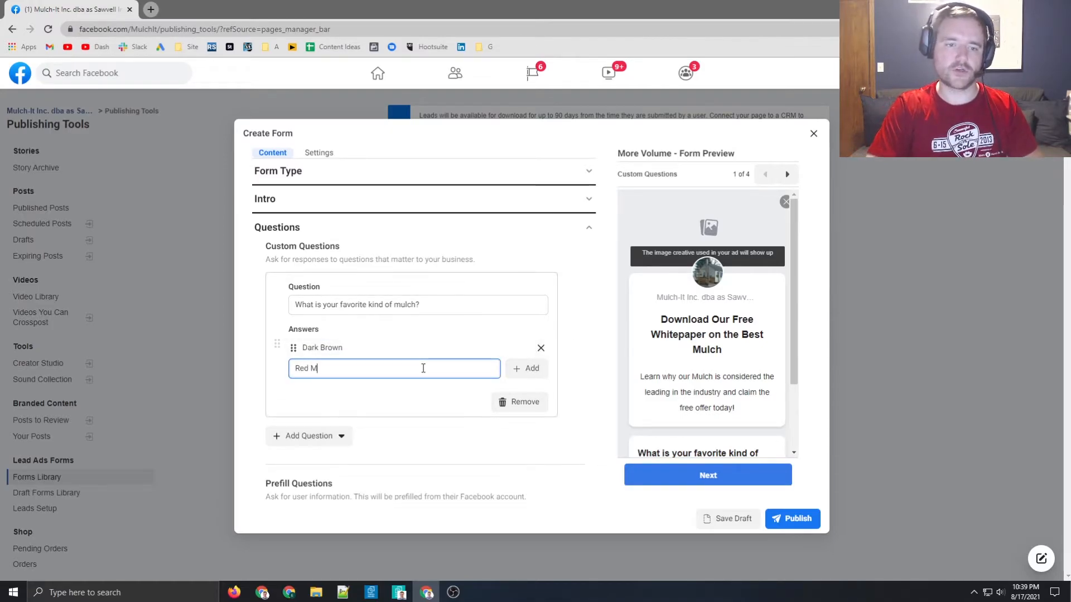
pyautogui.click(525, 368)
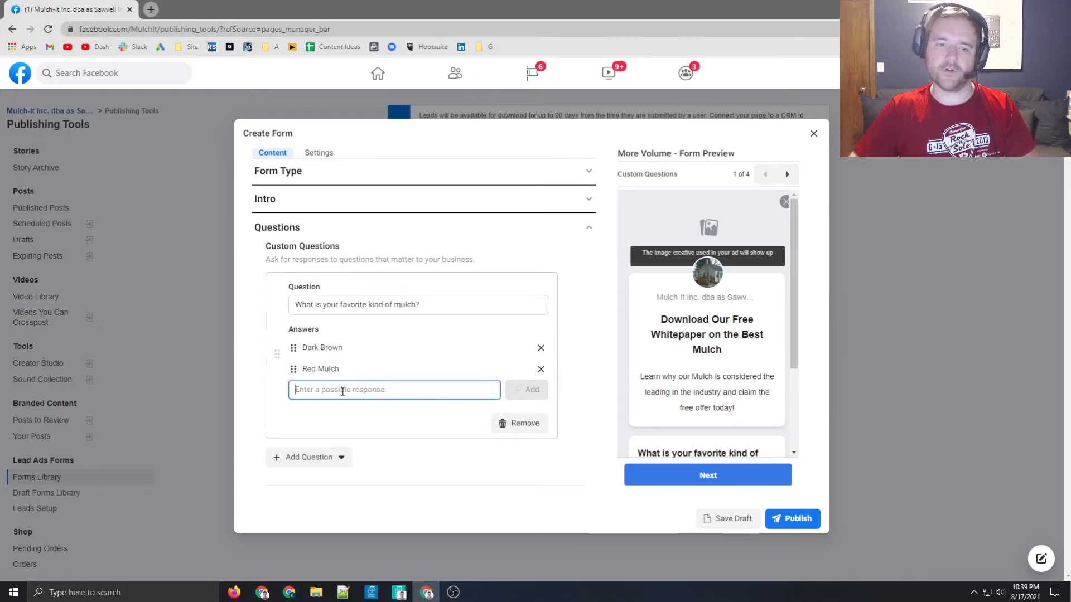
pyautogui.write('Blue Mulch')
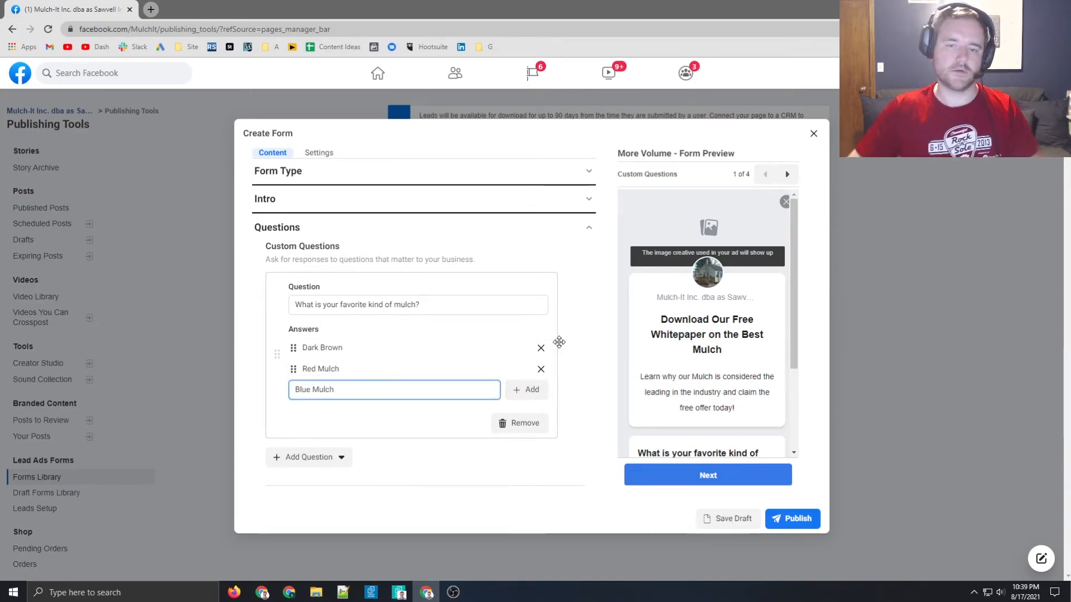
pyautogui.click(525, 389)
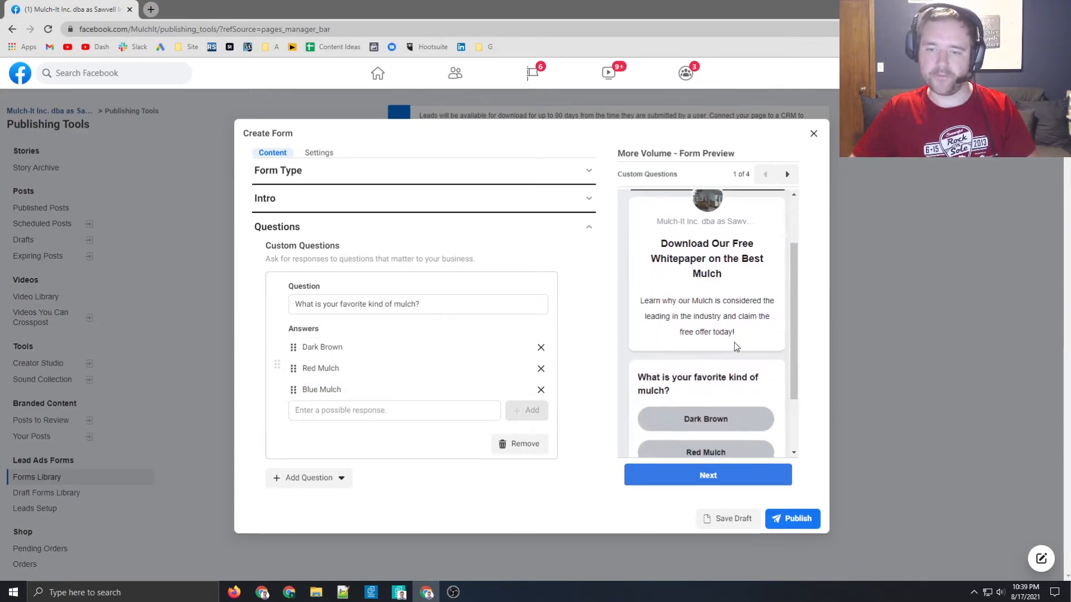
pyautogui.scroll(-3)
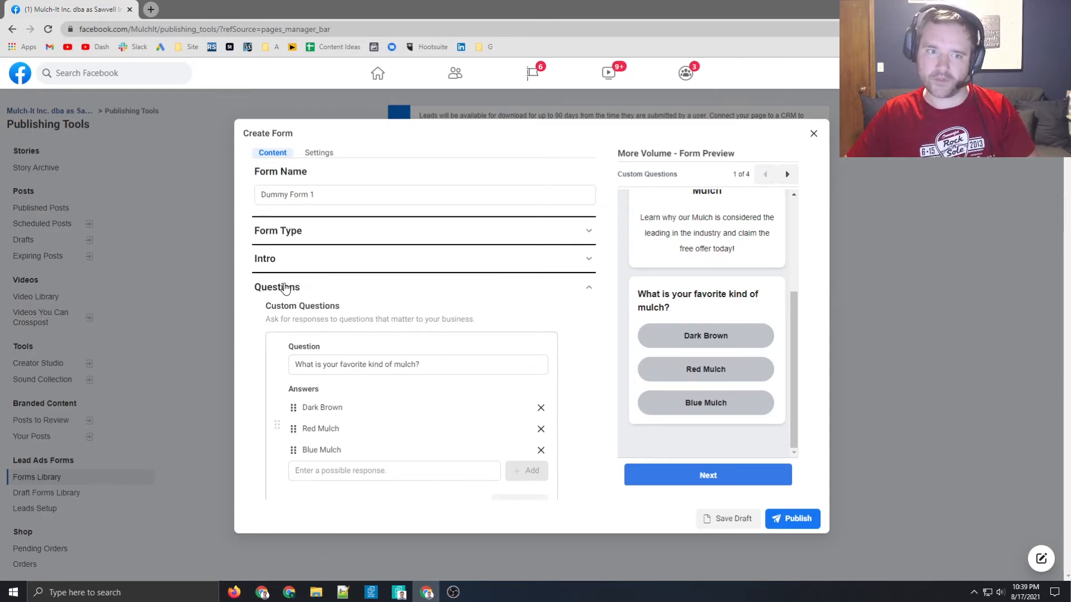
# Step: Glance at the other question types and collapse the mulch question into one entry
pyautogui.click(308, 371)
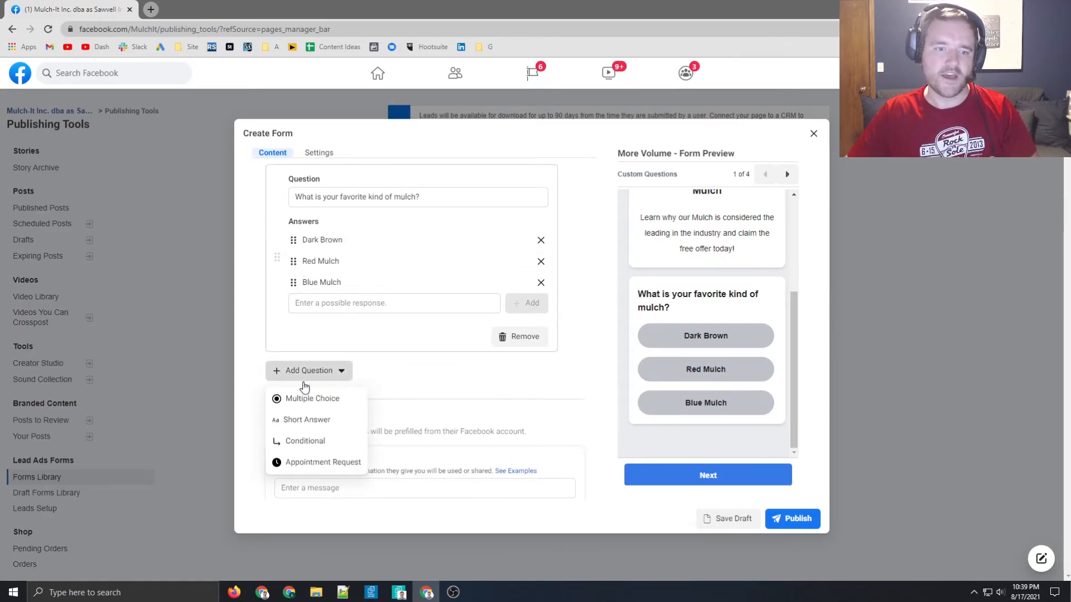
pyautogui.moveTo(323, 423)
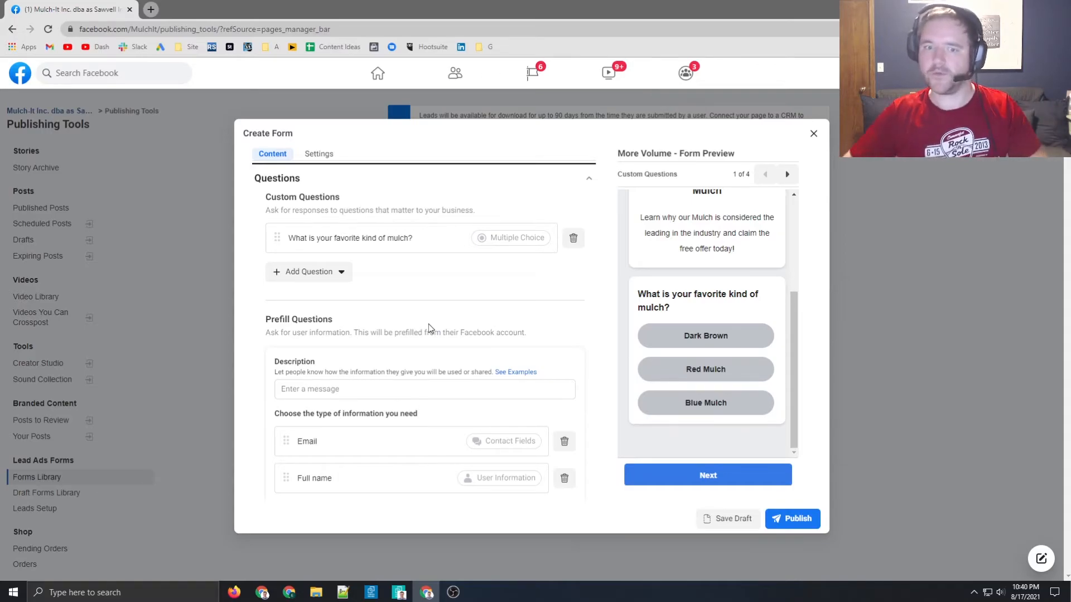
pyautogui.scroll(-3)
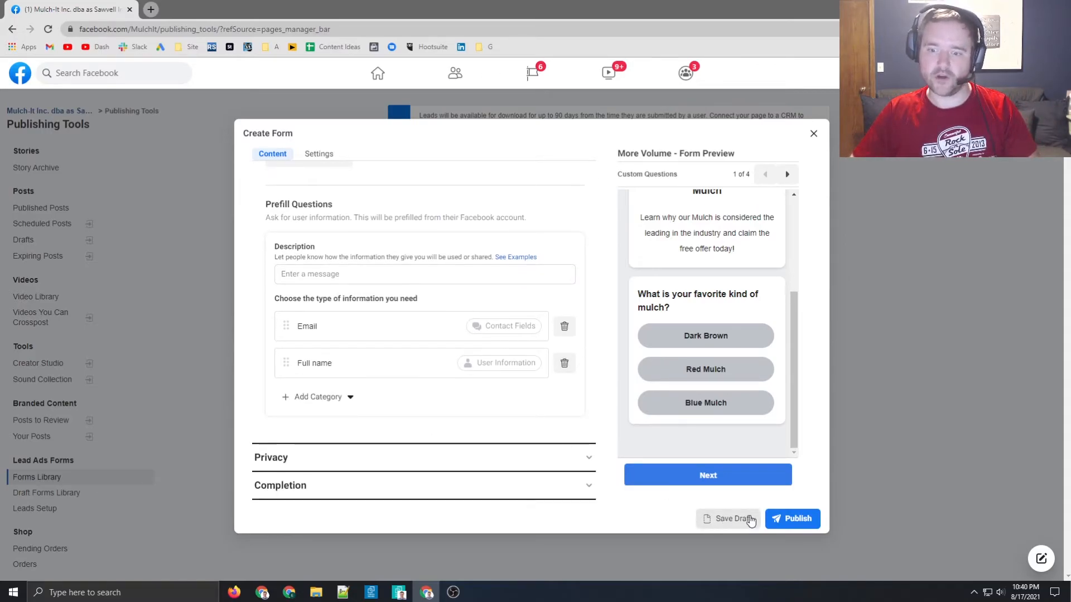
# Step: Save Dummy Form 1 as a draft and close the editor to the Draft Forms Library
pyautogui.click(731, 519)
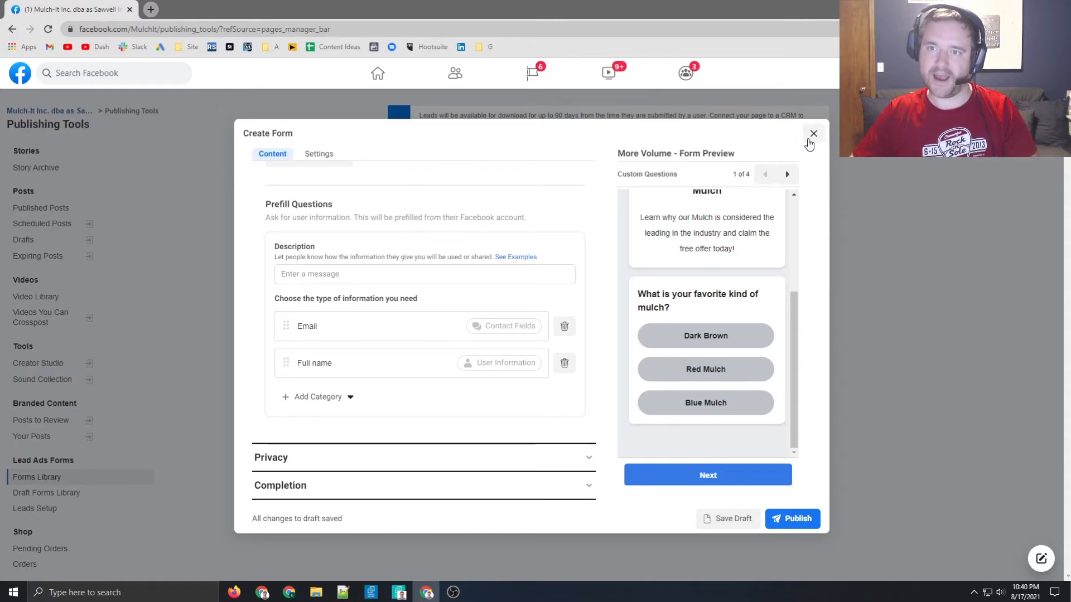
pyautogui.click(812, 133)
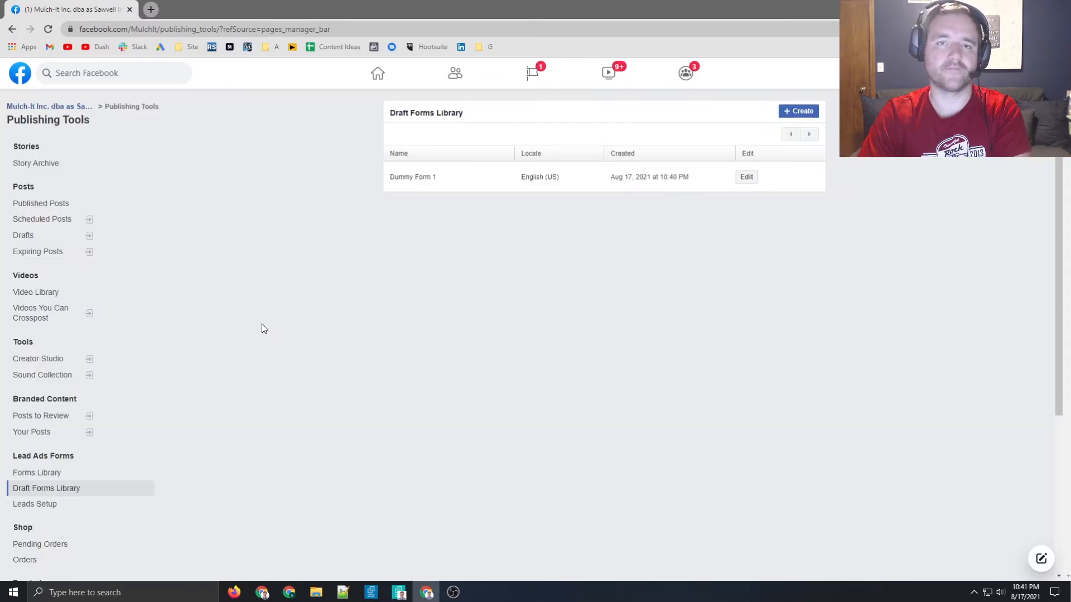